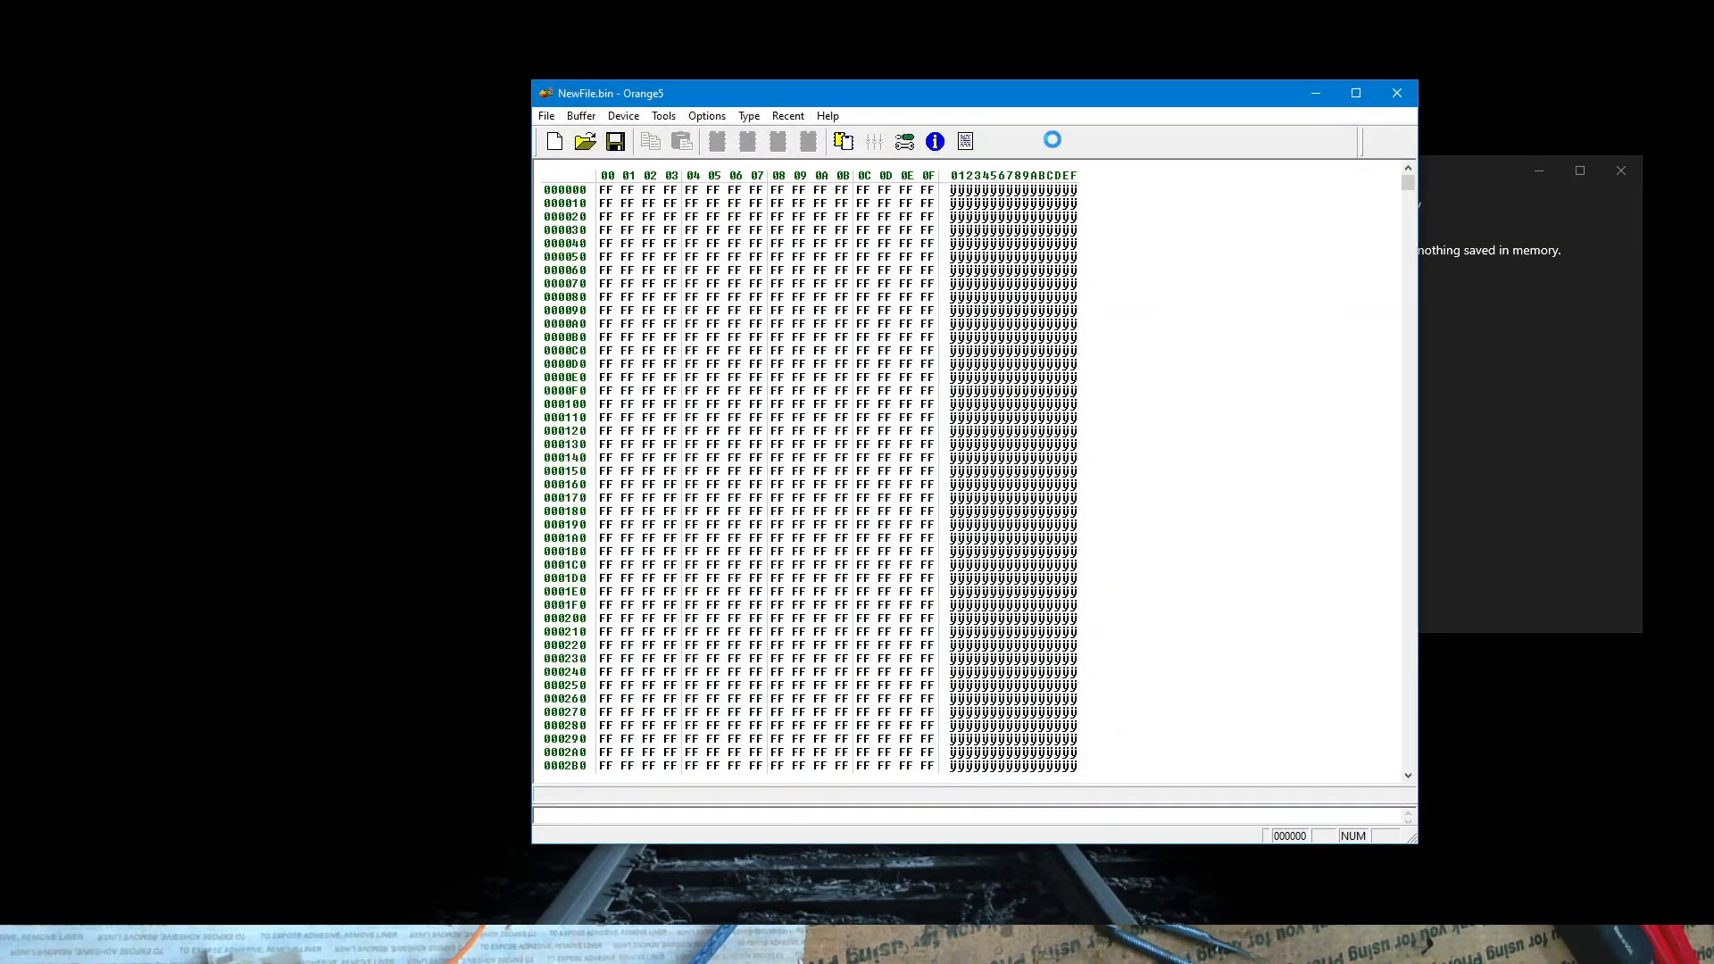
- Maximize Orange5 and select the ST M95040 chip type via Type > Select Type, searching '95040'
click(1355, 93)
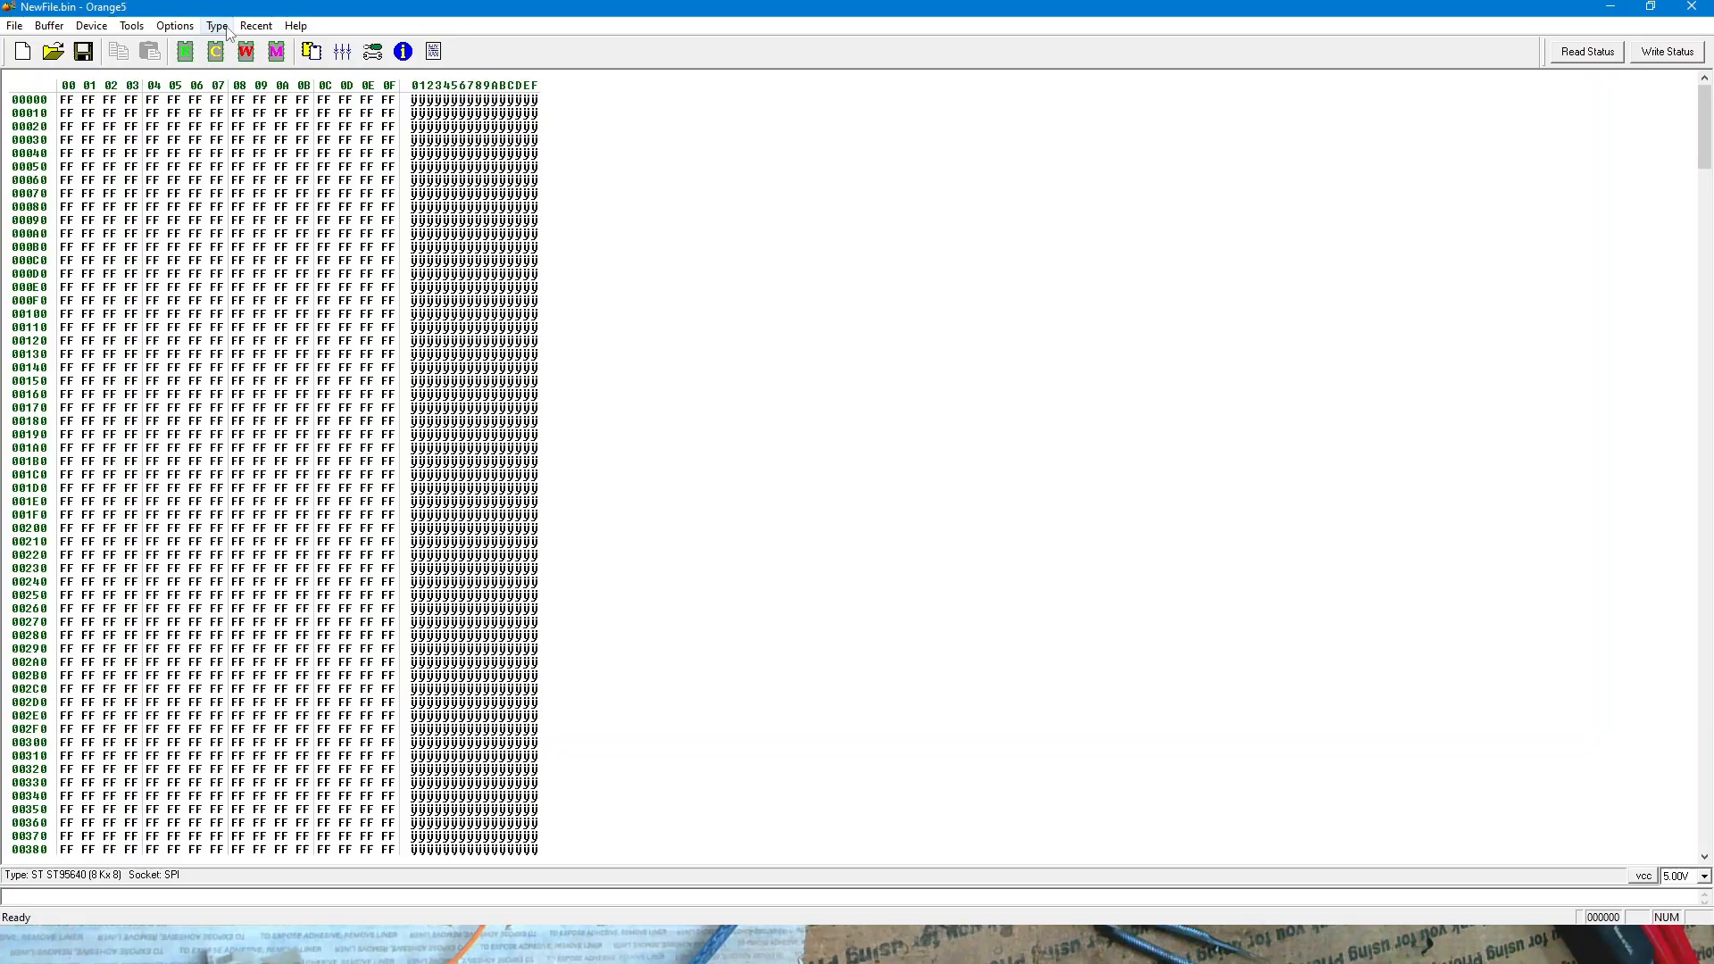
click(215, 25)
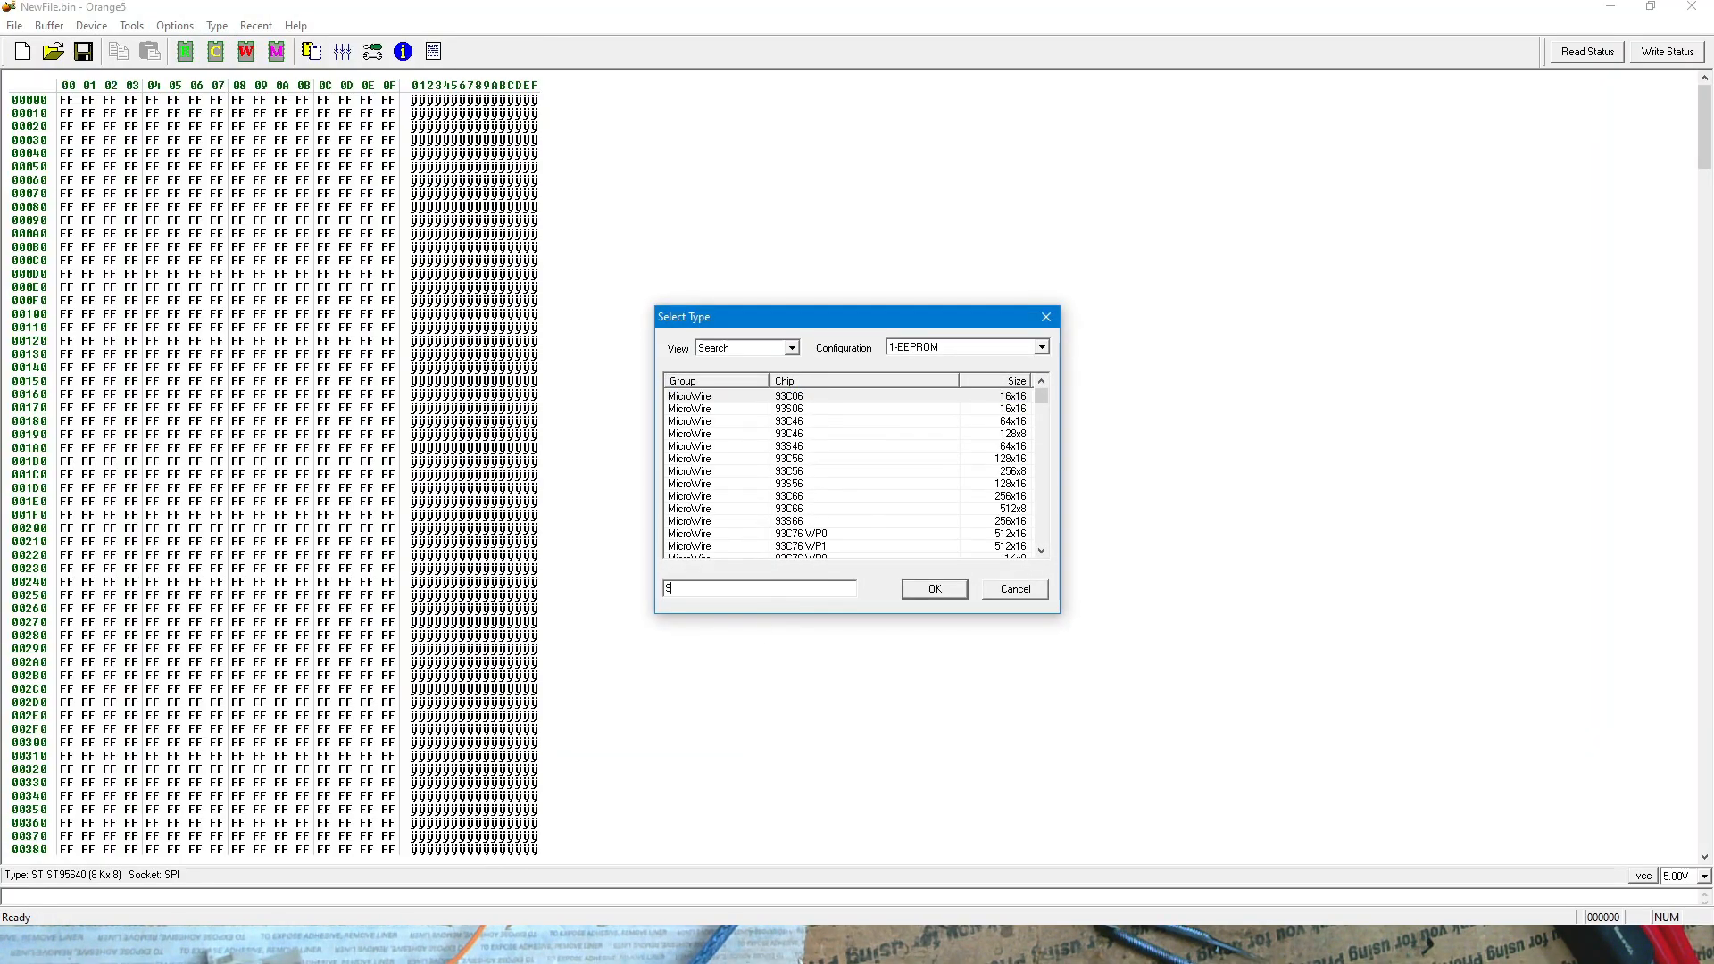
text(5040)
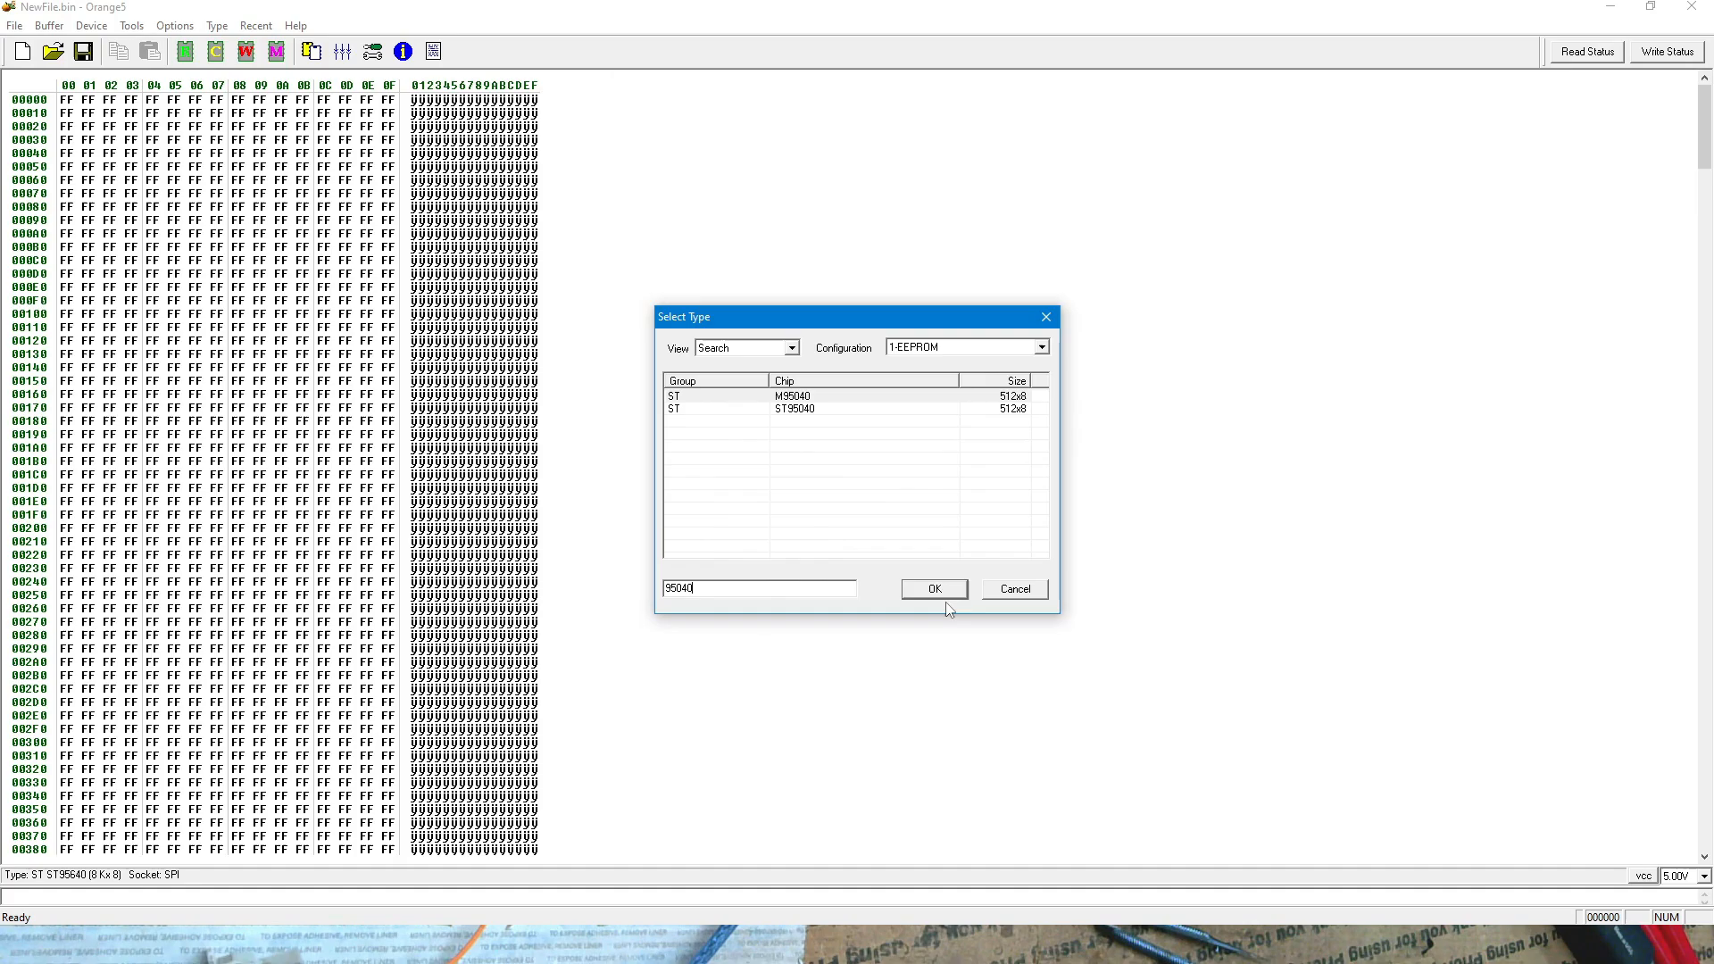
click(934, 589)
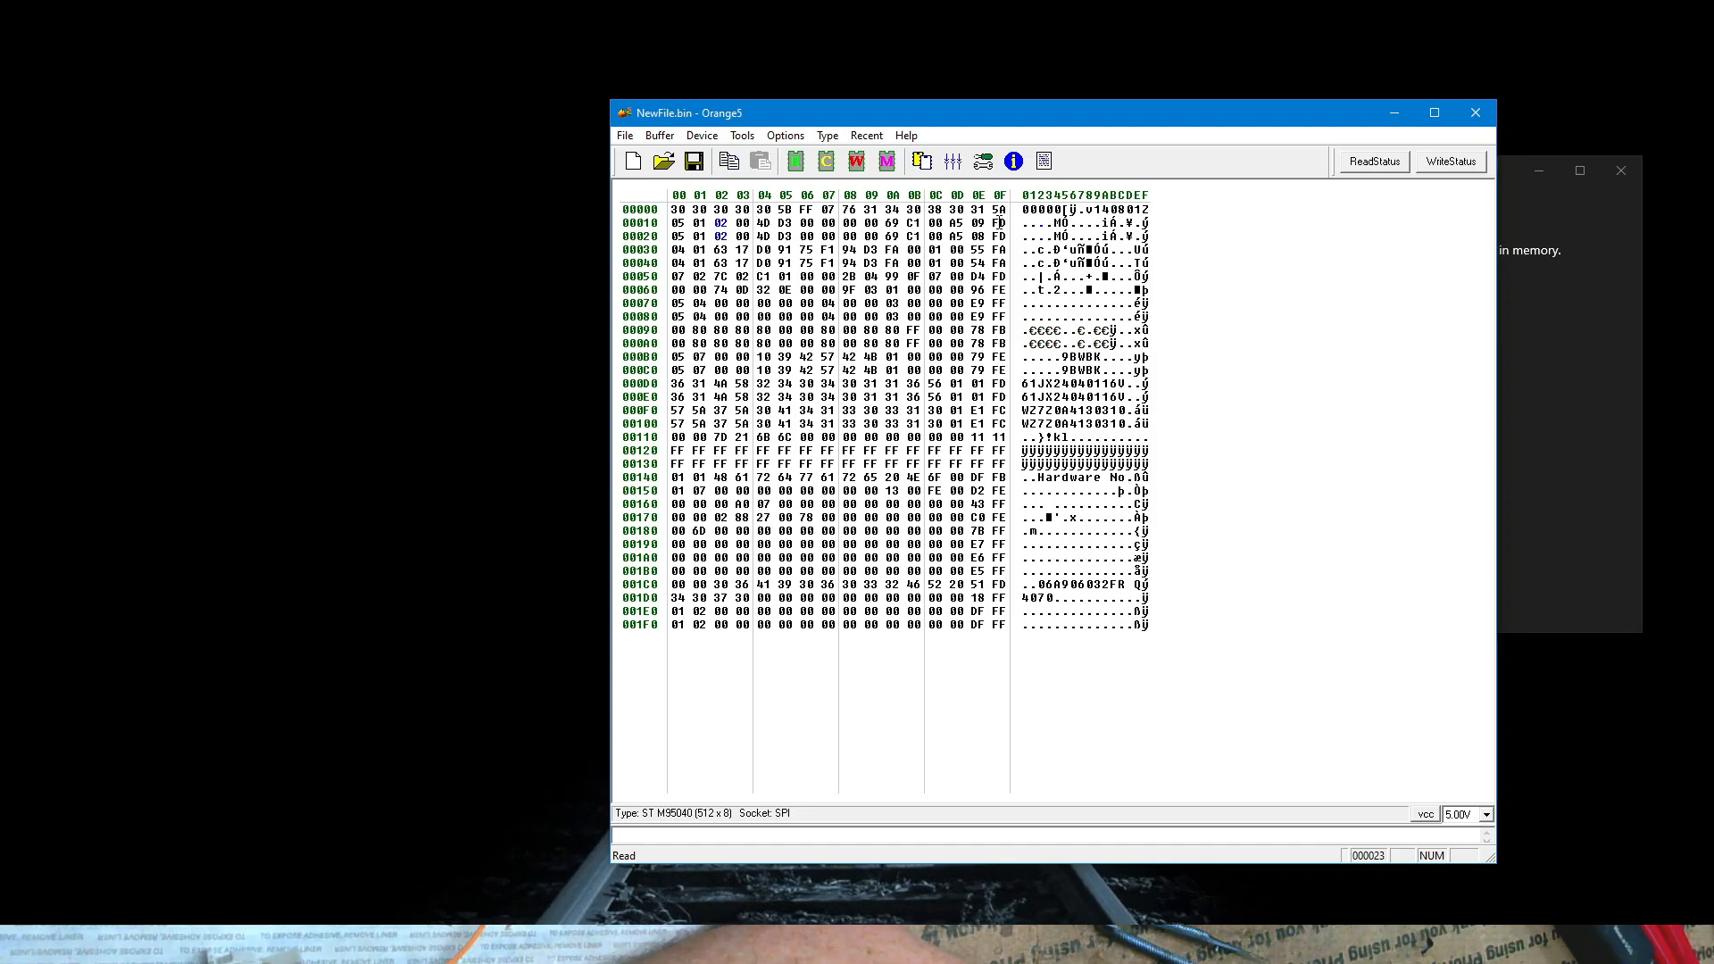
- Select the byte at offset 1E in the dump while making room for the Calculator
click(1000, 223)
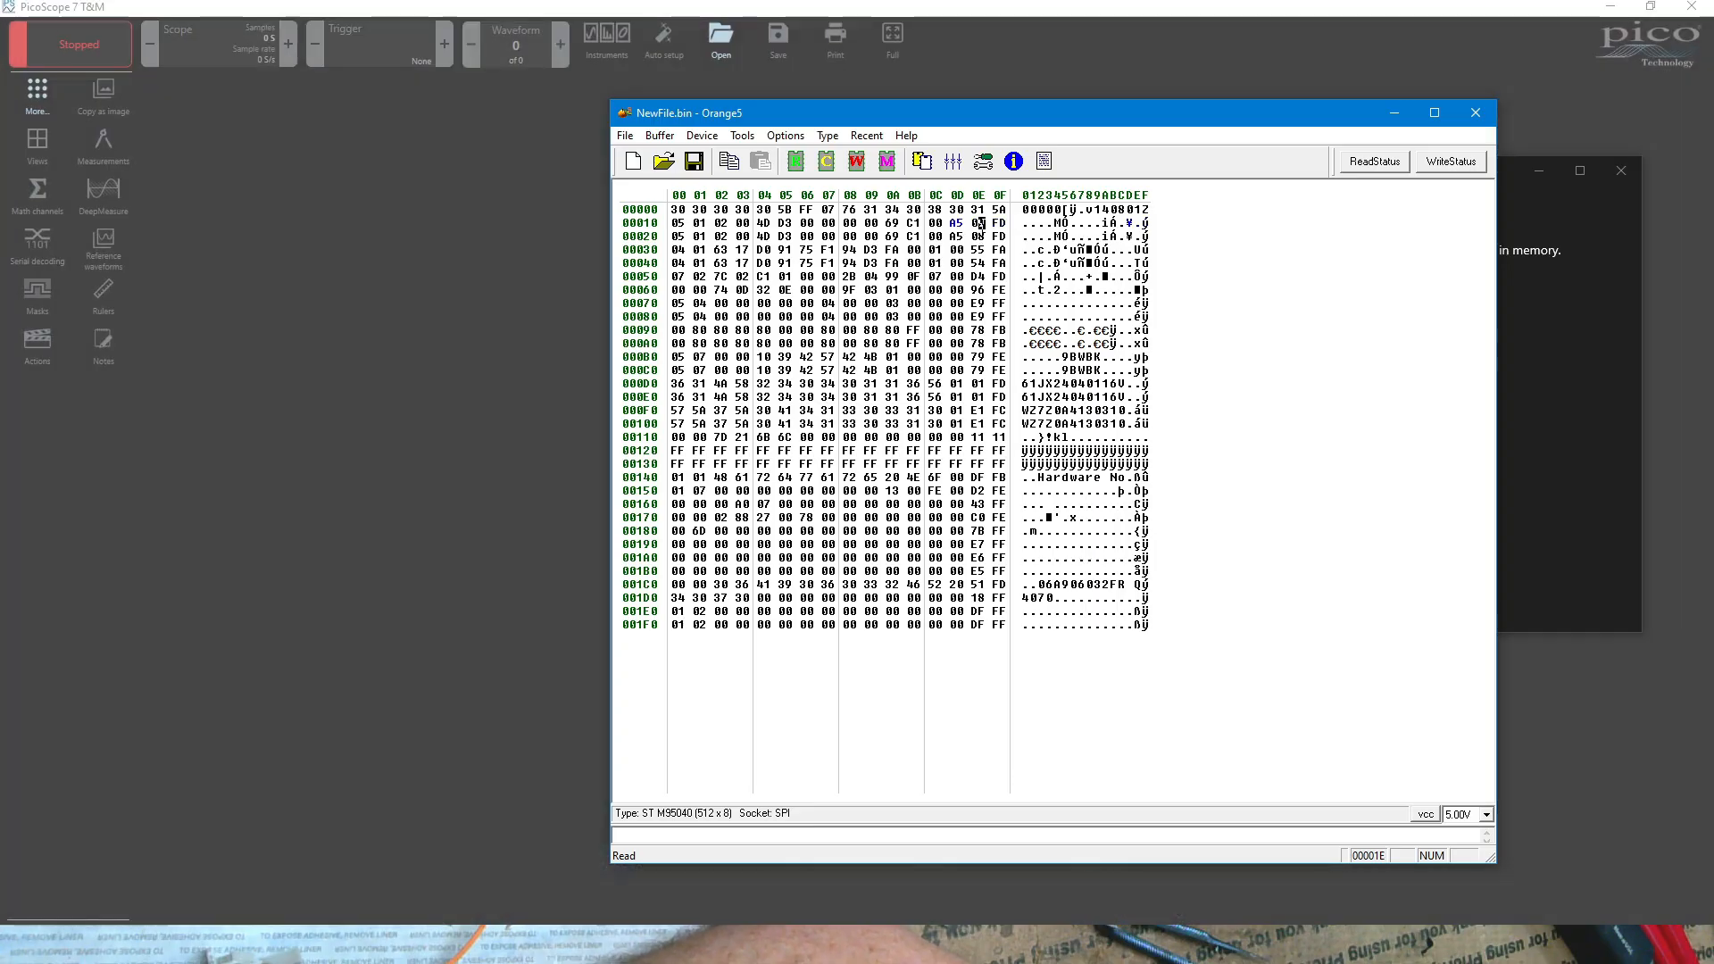
click(979, 223)
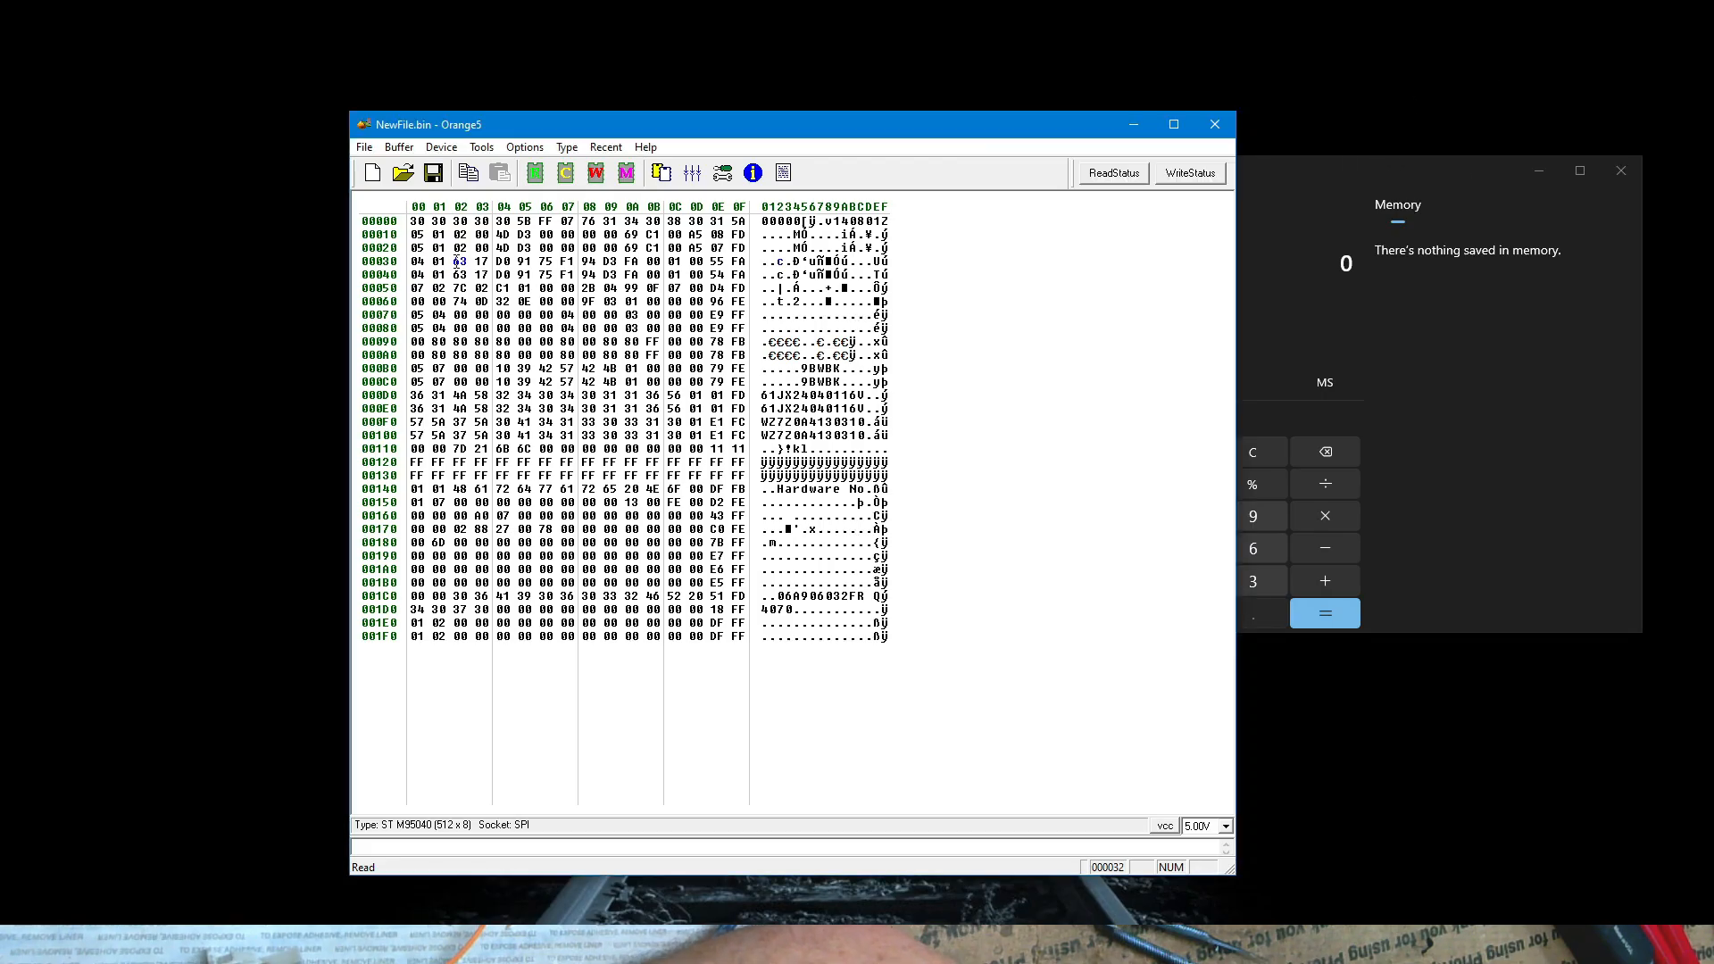
- Bring the Programmer-mode Calculator forward to convert hex 6E3 to decimal 1,763
click(1107, 583)
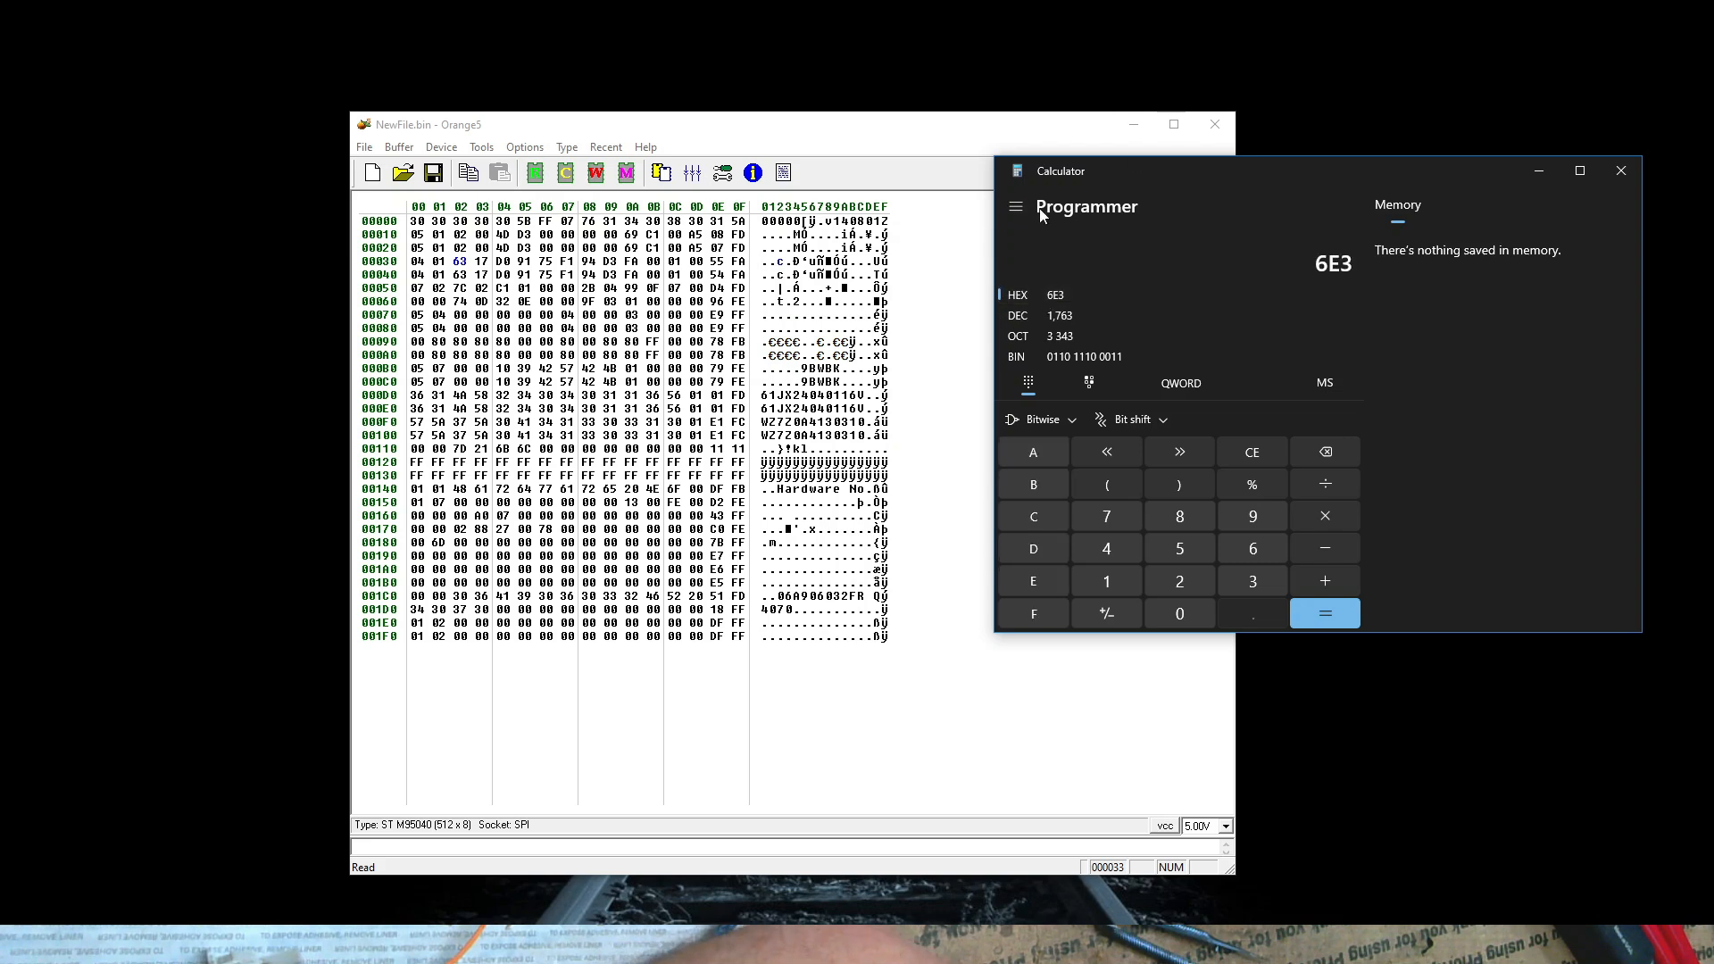
mouse_move(1240, 486)
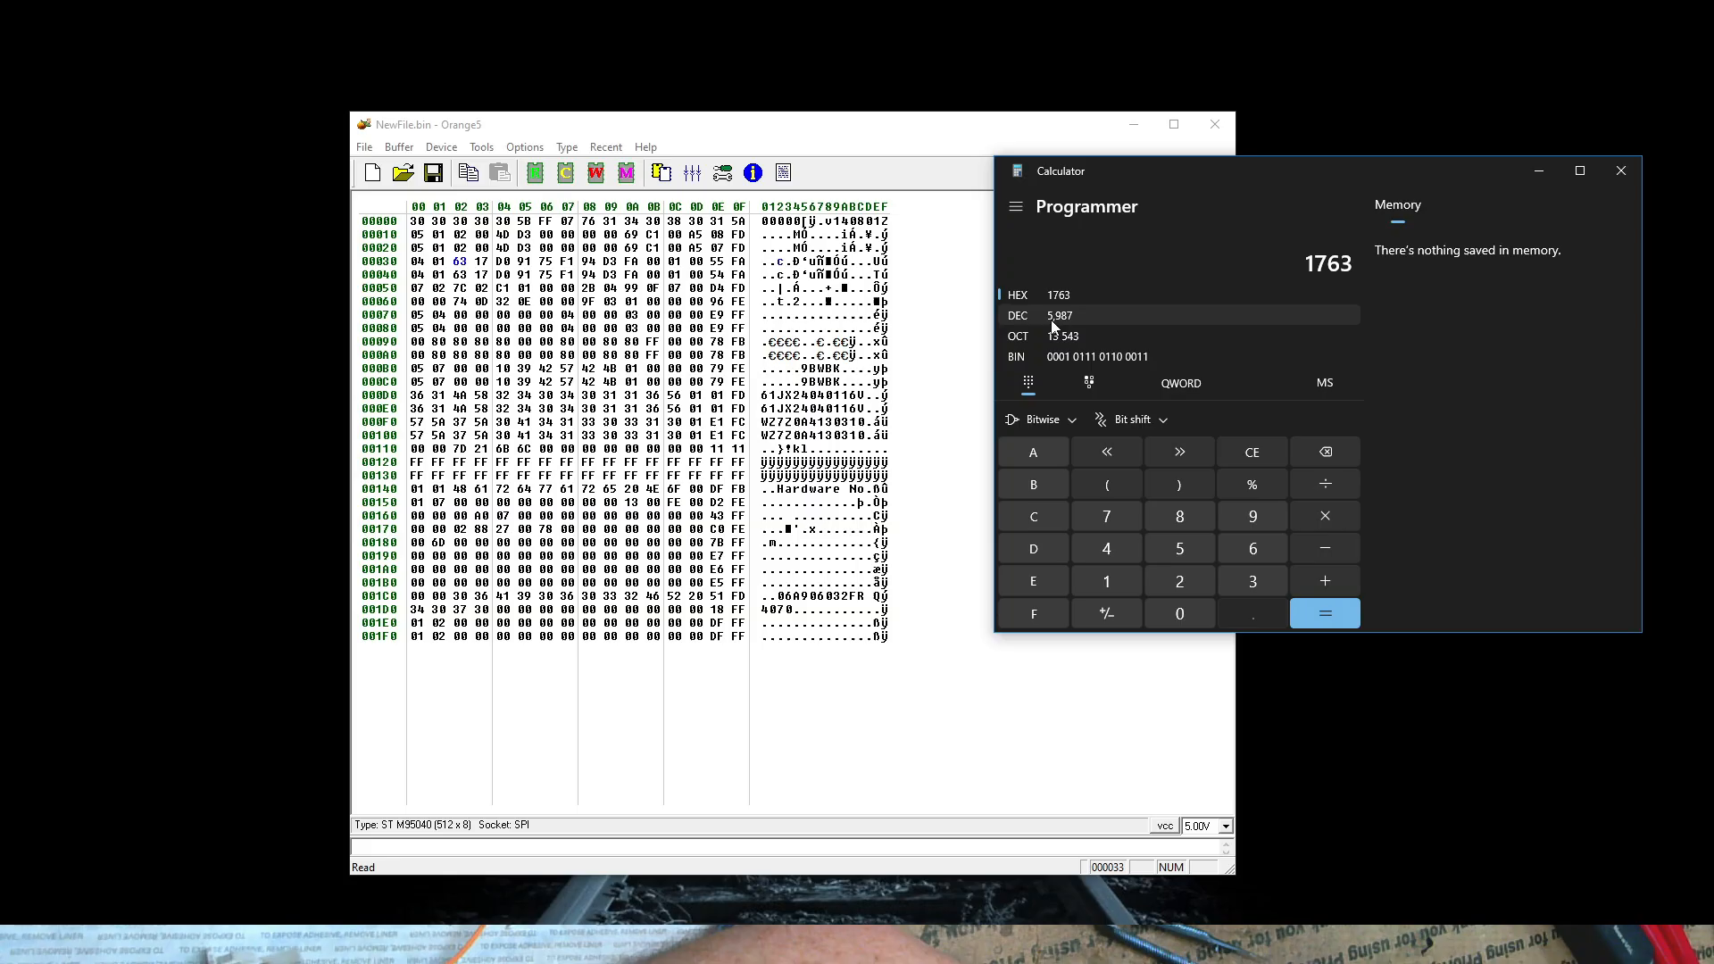
mouse_move(1046, 325)
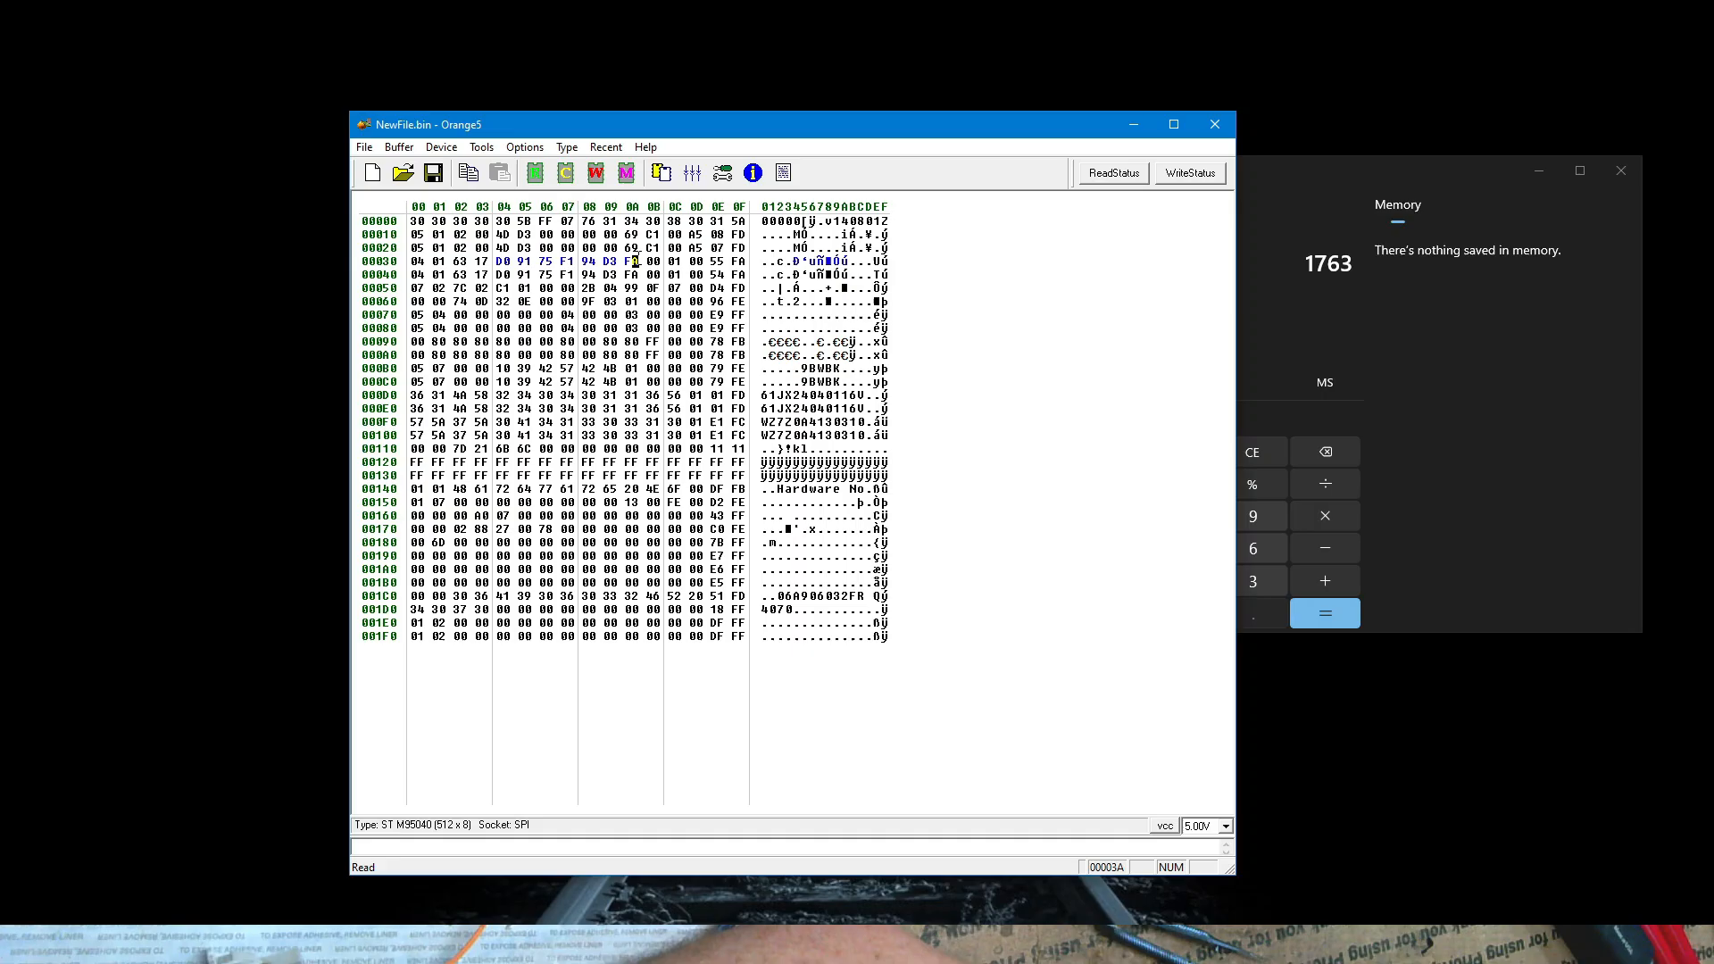
mouse_move(634, 260)
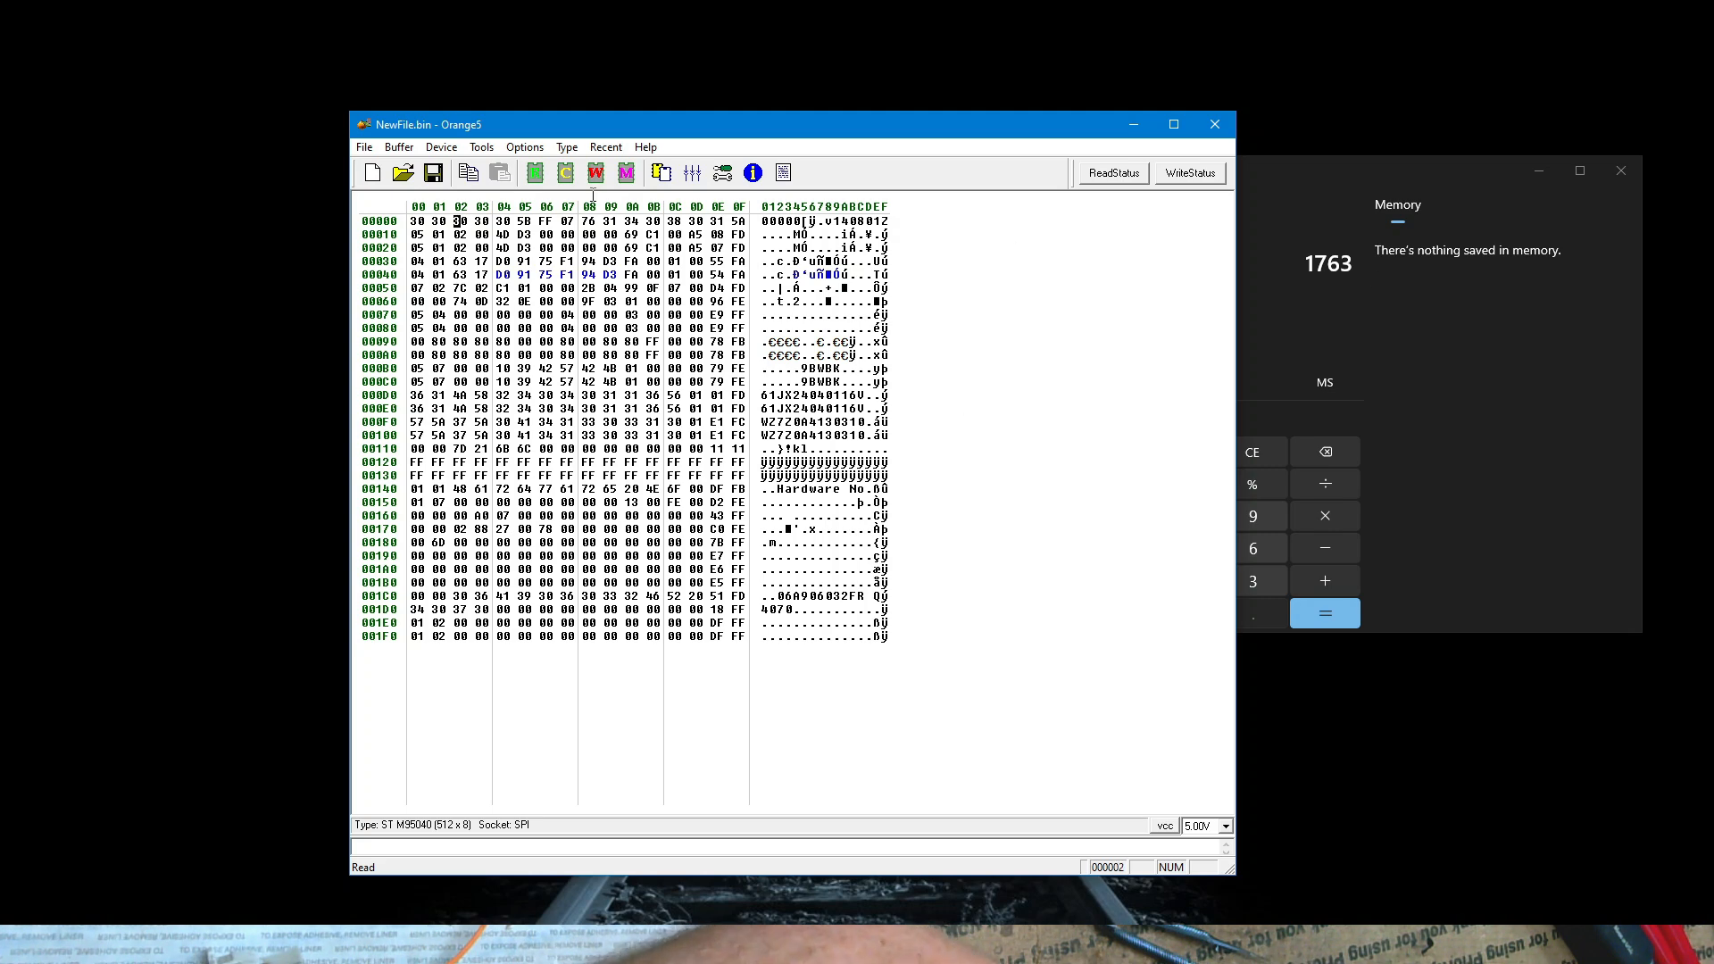
- Start File > Save As for the dump and move up one folder level
click(533, 174)
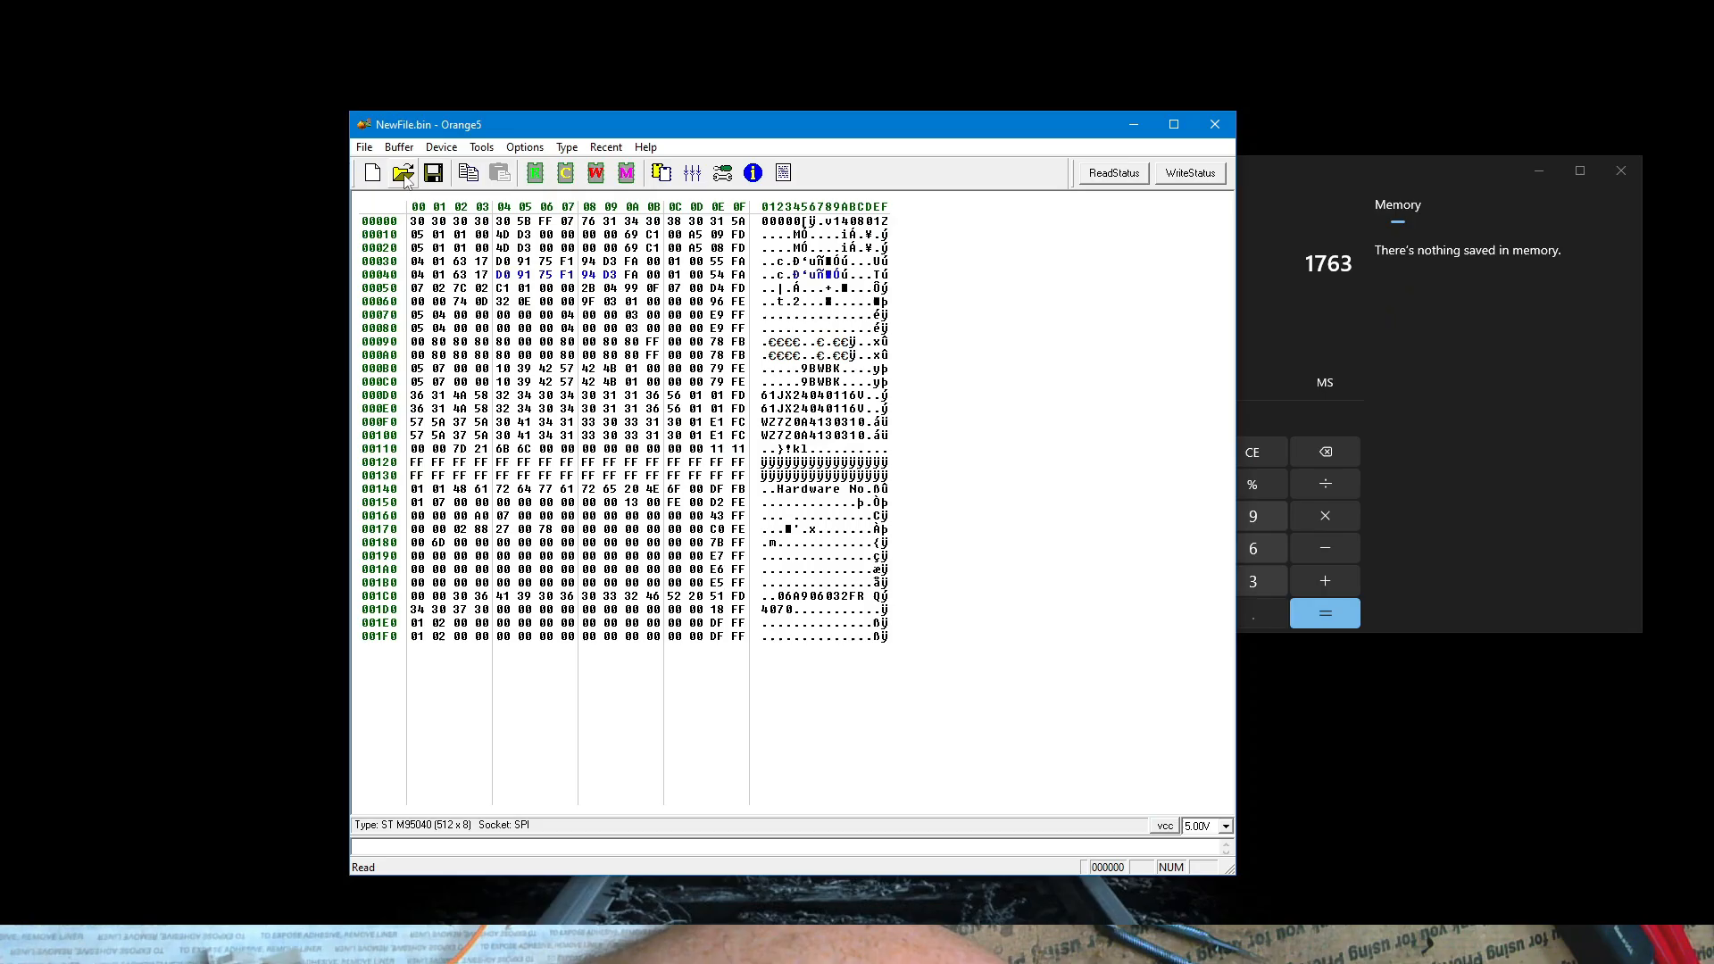
click(404, 173)
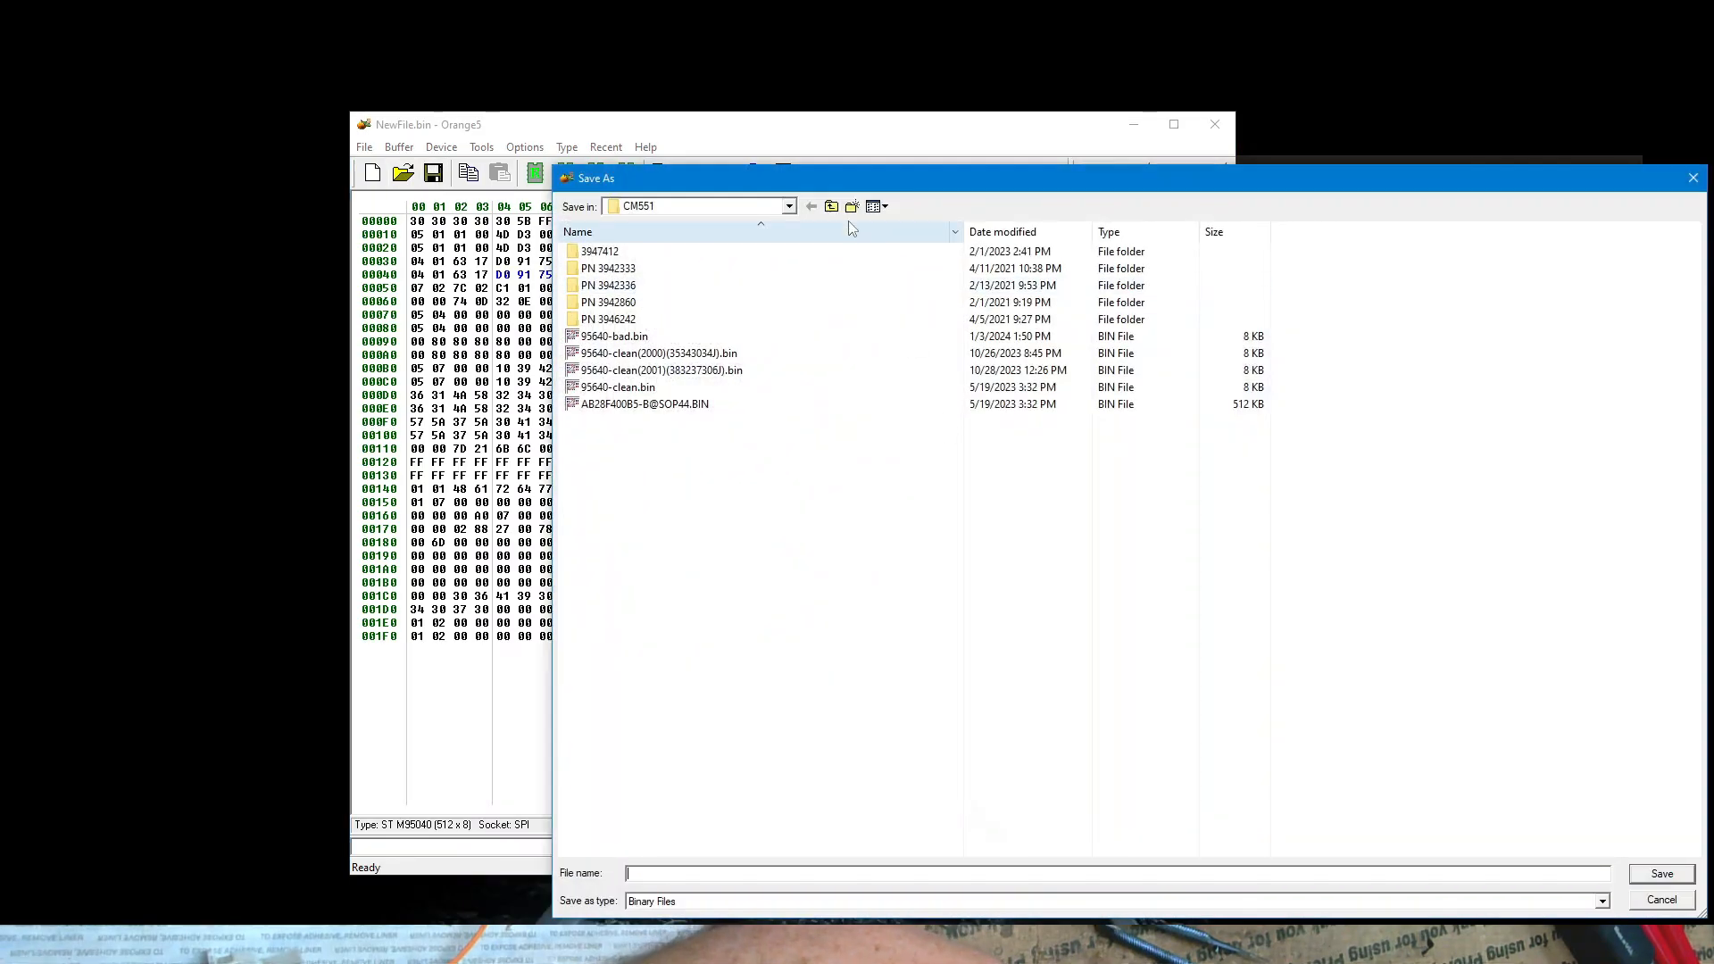
click(832, 207)
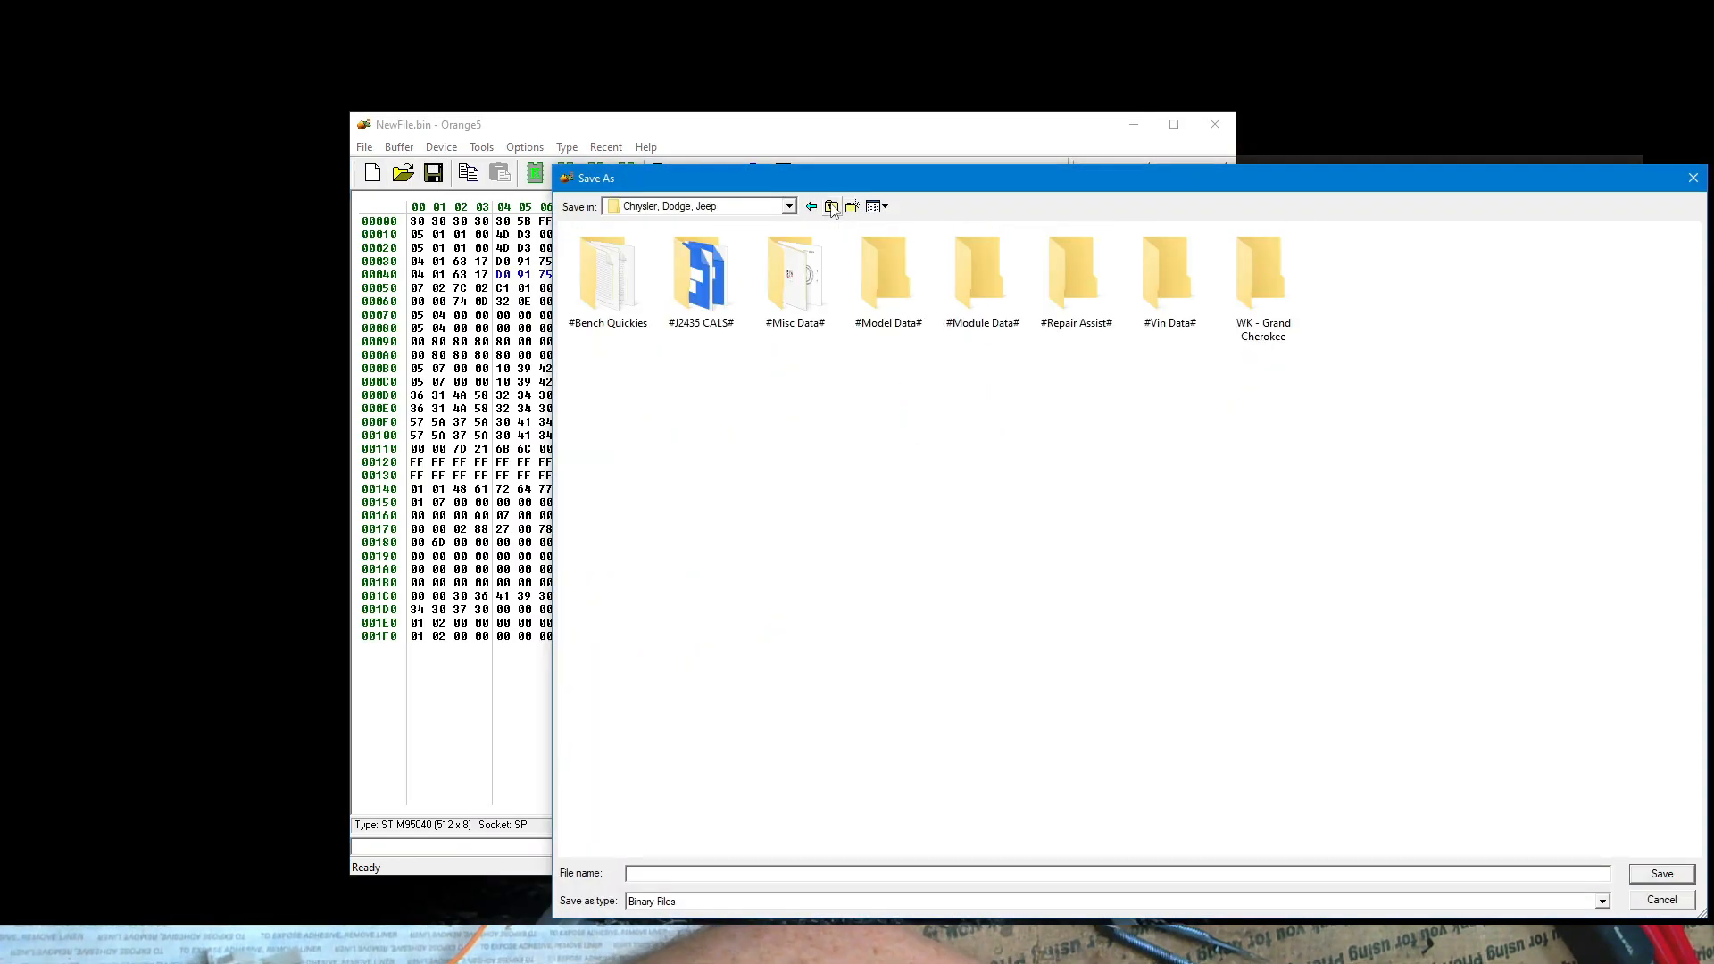
- Browse up to #AUTOWORKS# and into the Audi, Volkswagen folder
click(794, 268)
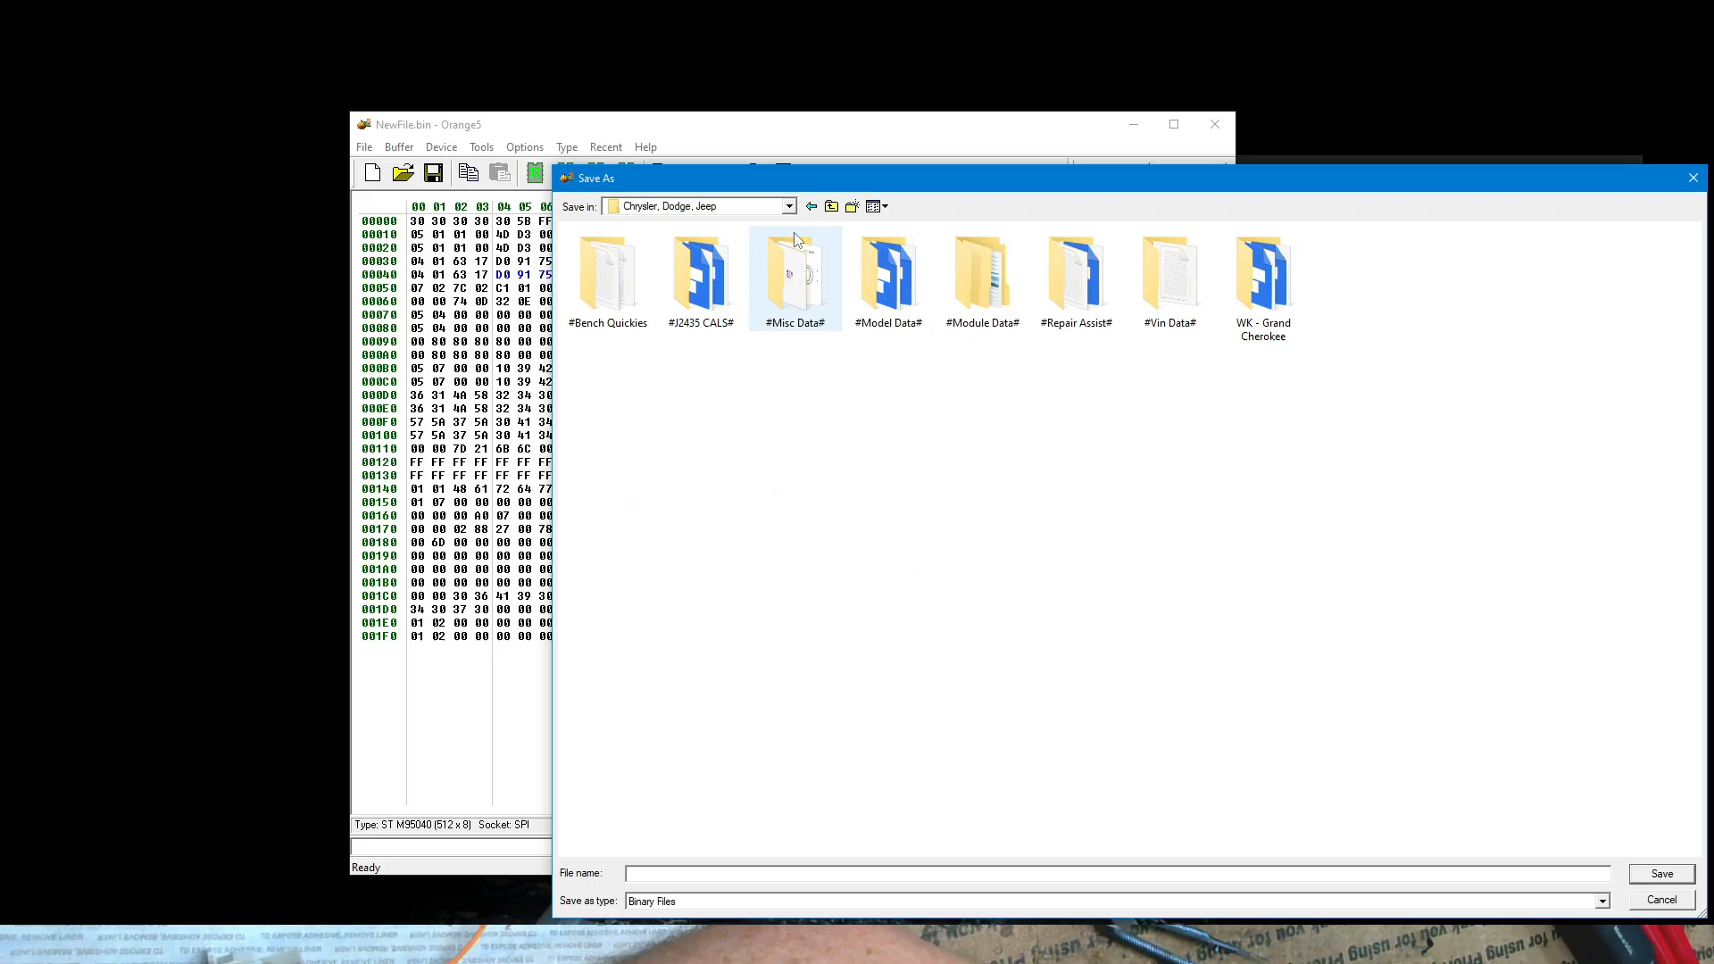
click(832, 207)
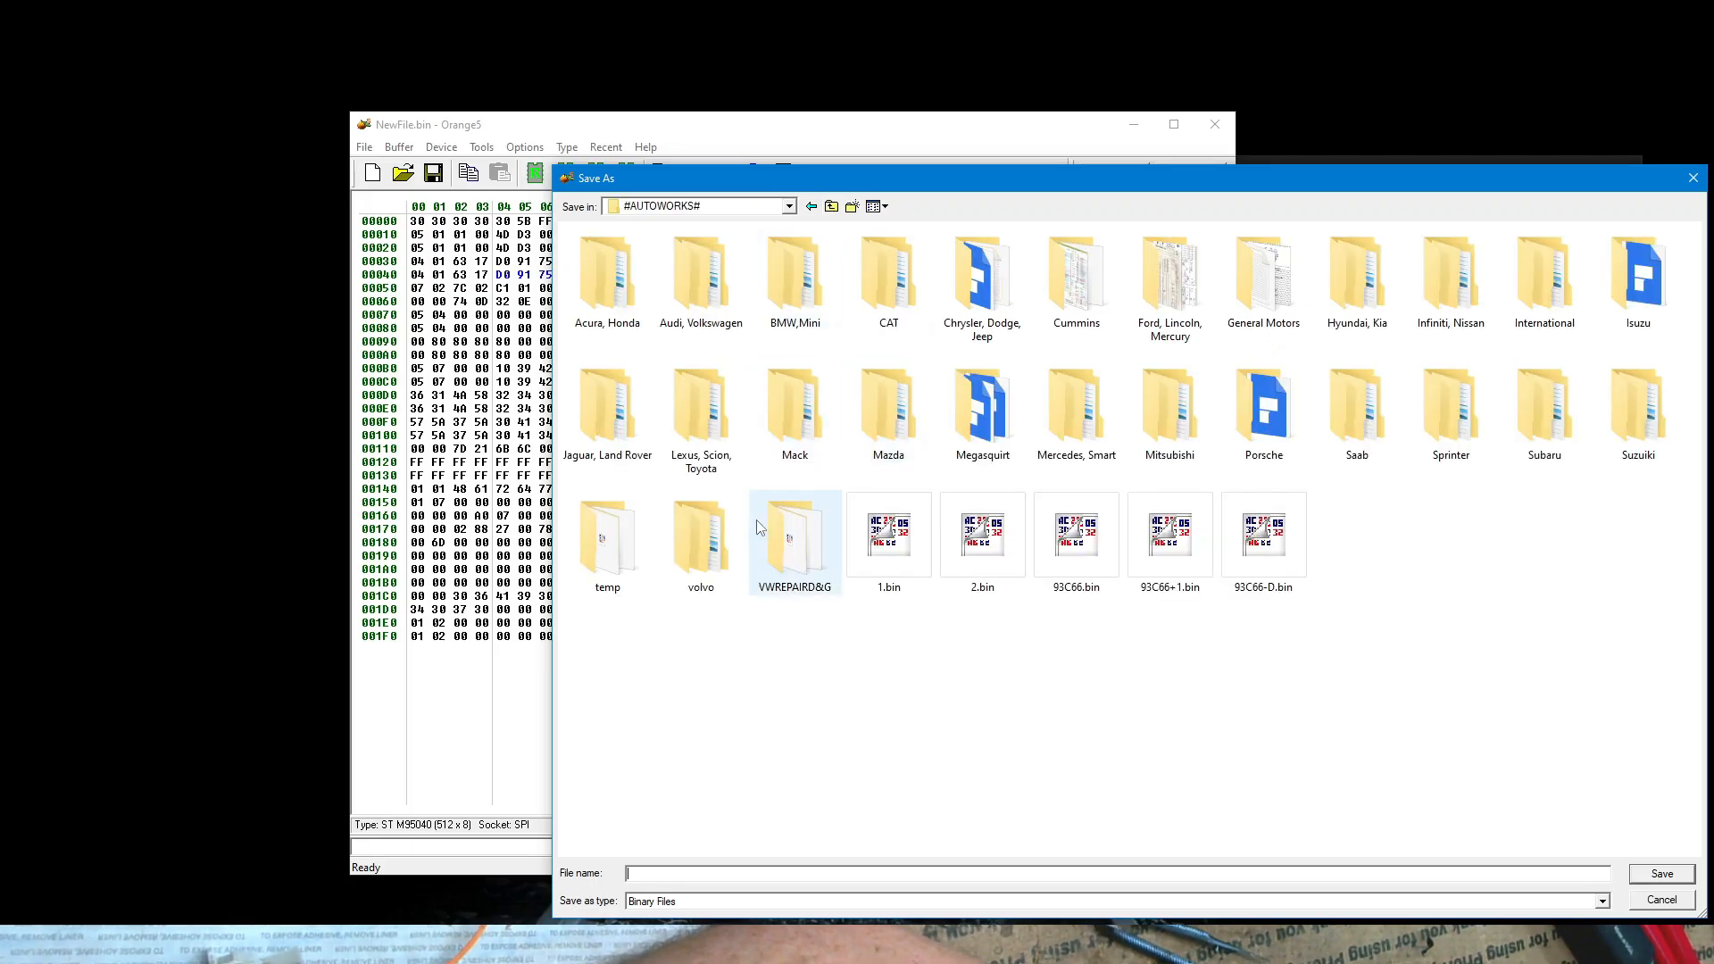
double_click(700, 275)
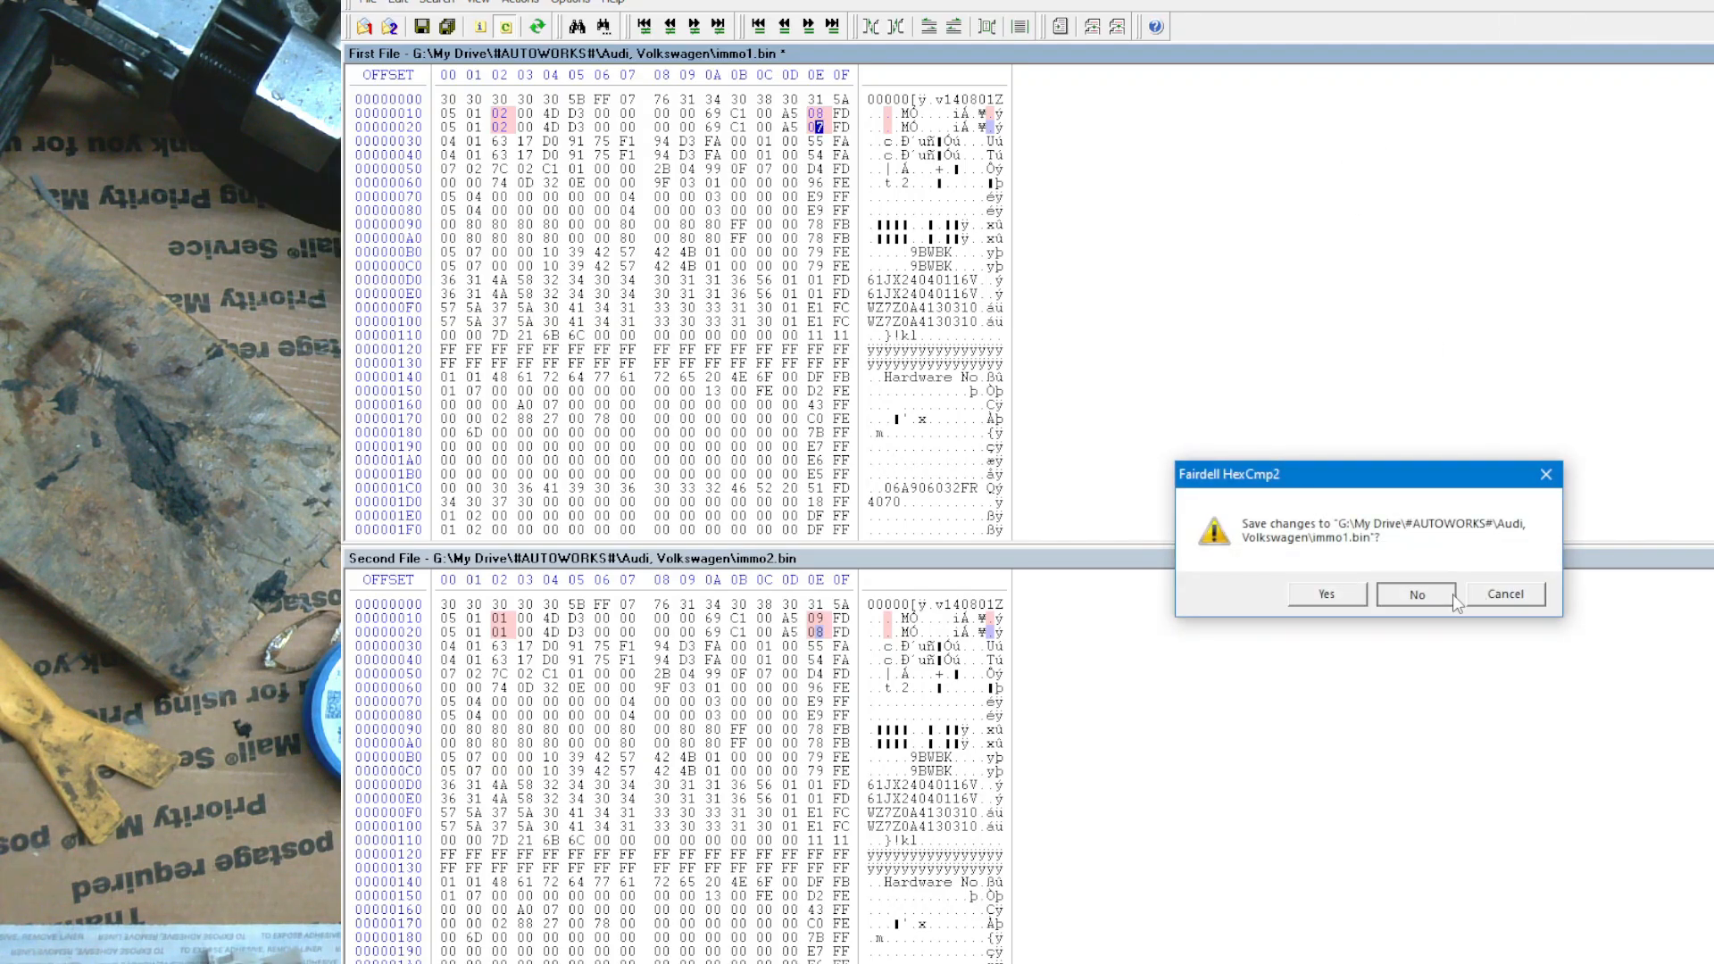
- Discard HexCmp2 changes to immo1.bin and compare immo2.bin against the original, reporting 4 differences
click(1416, 594)
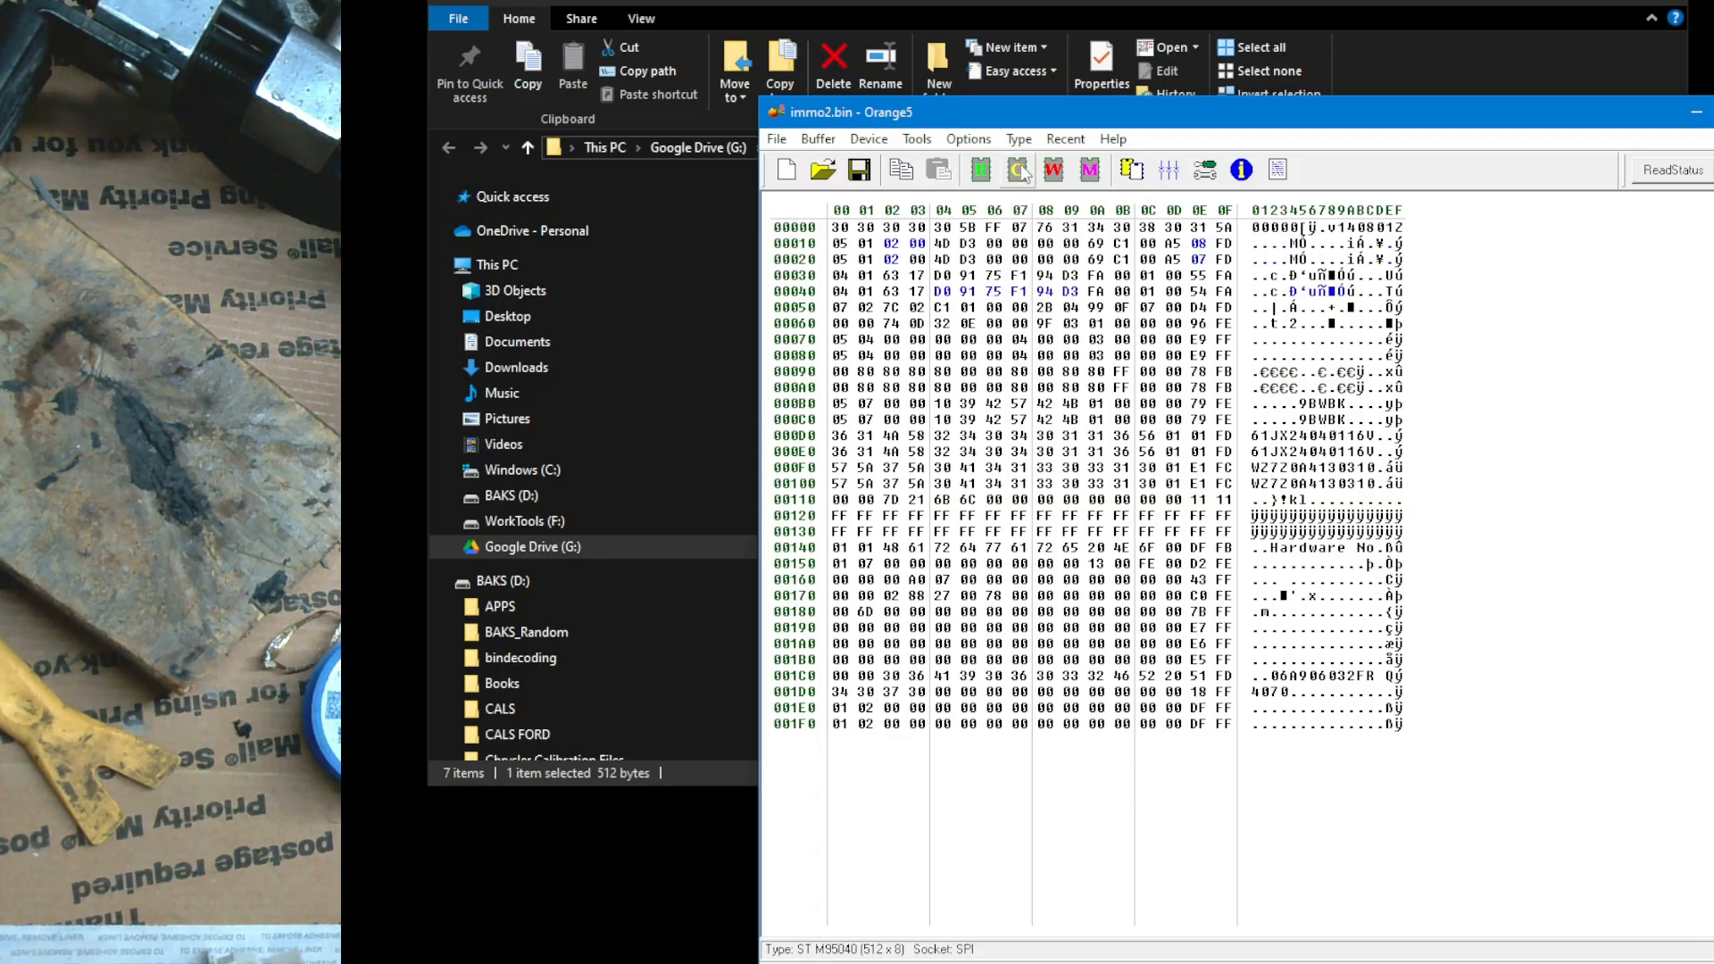
click(1014, 170)
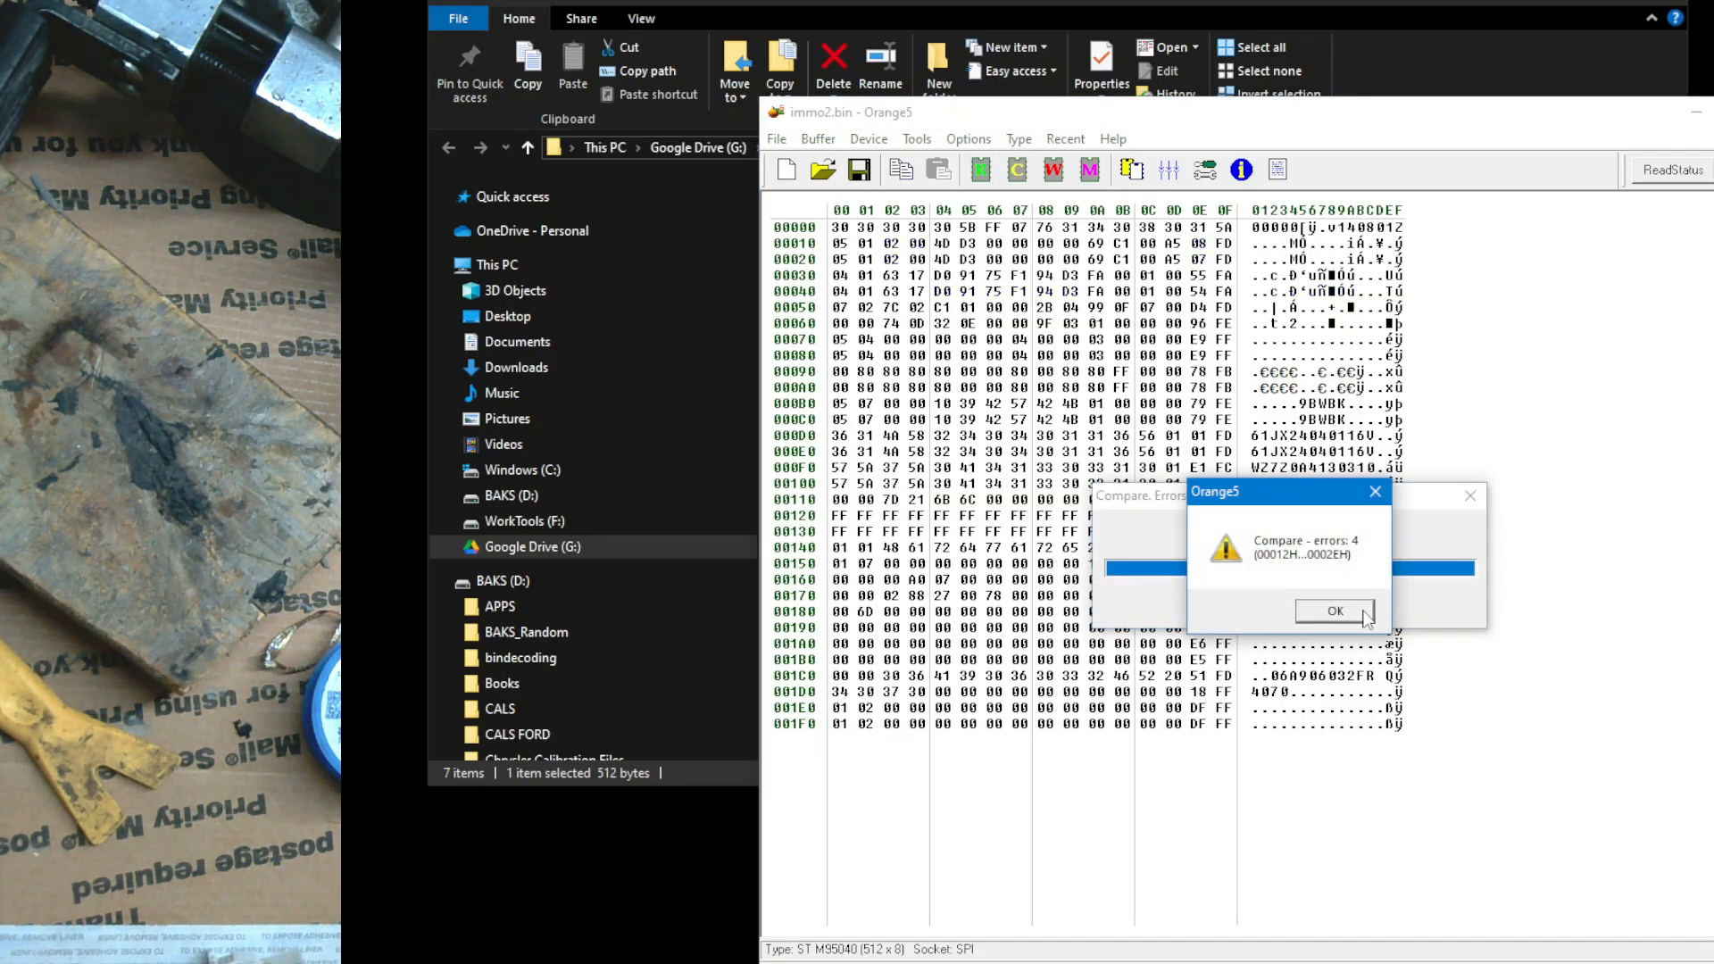